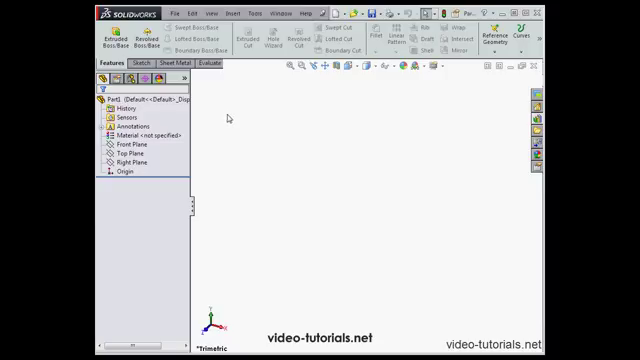
pyautogui.moveTo(224, 110)
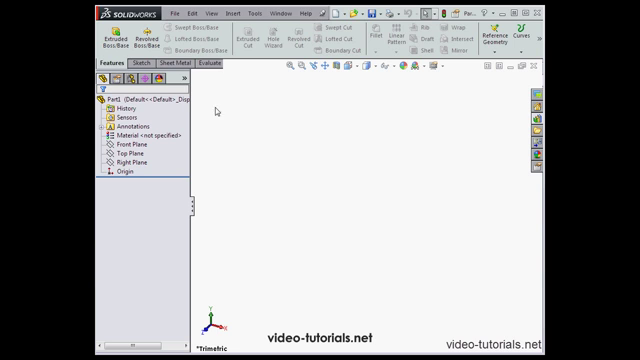
pyautogui.moveTo(38, 30)
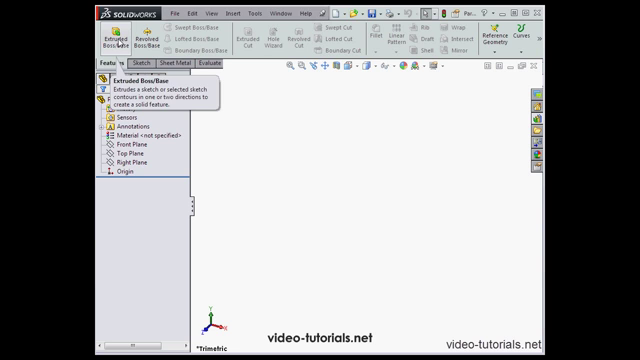
pyautogui.moveTo(222, 102)
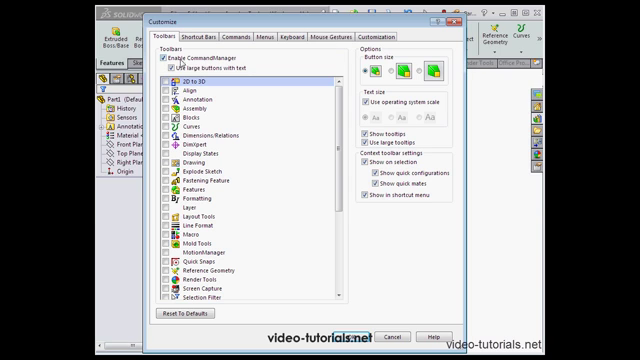
# Review the Toolbars settings in the Customize dialog, including CommandManager options.
pyautogui.click(166, 68)
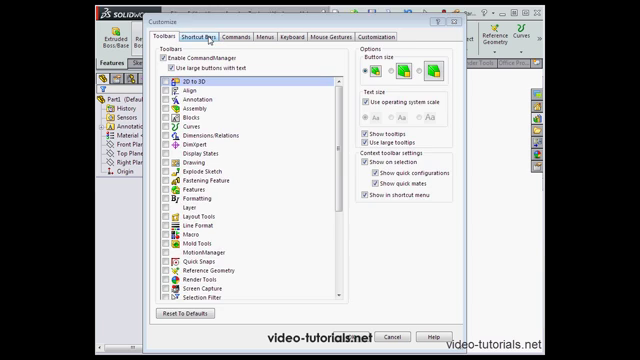
# Preview the Drawing, Sketch and Part shortcut bars on the Shortcut Bars settings.
pyautogui.click(216, 36)
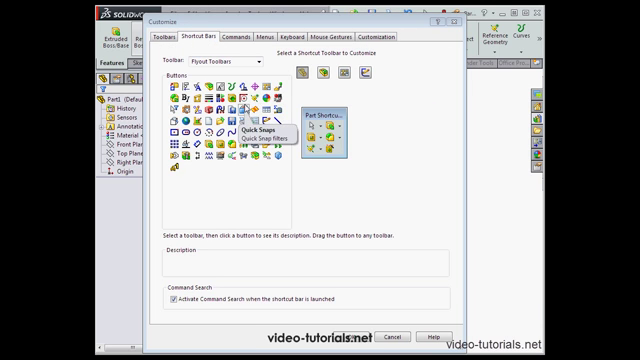
pyautogui.moveTo(310, 76)
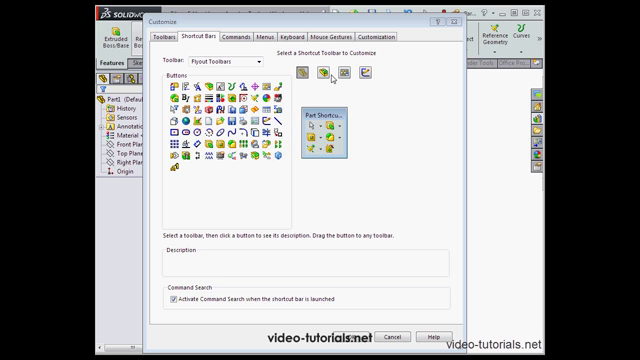
pyautogui.click(348, 70)
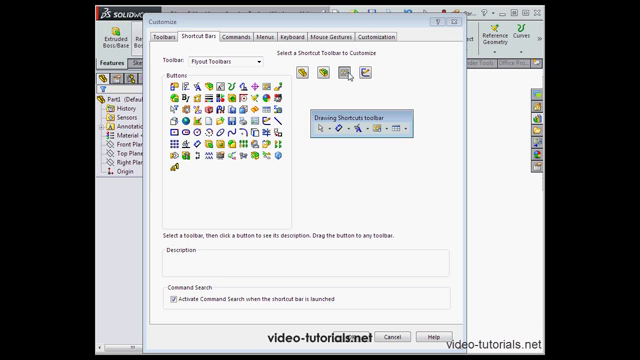
pyautogui.click(324, 70)
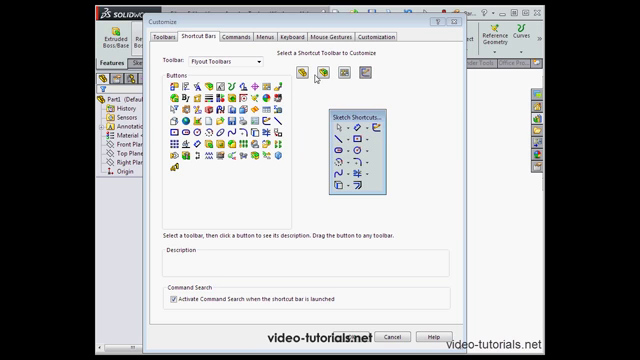
pyautogui.click(300, 70)
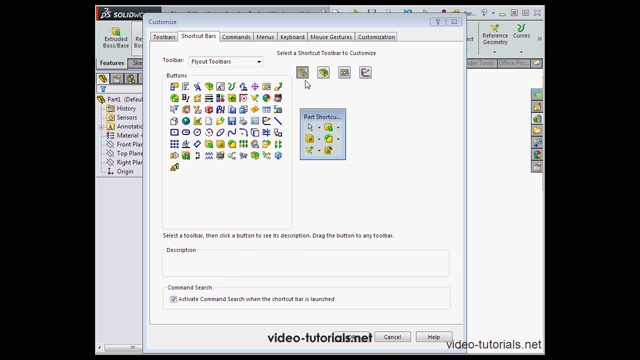